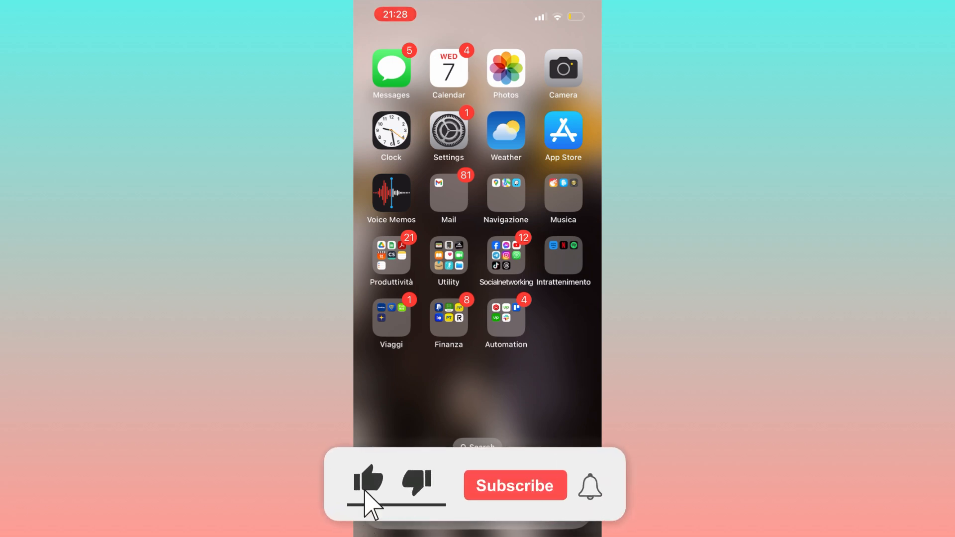
# Step: Reach Content & Privacy Restrictions inside Screen Time in Settings
pyautogui.click(367, 483)
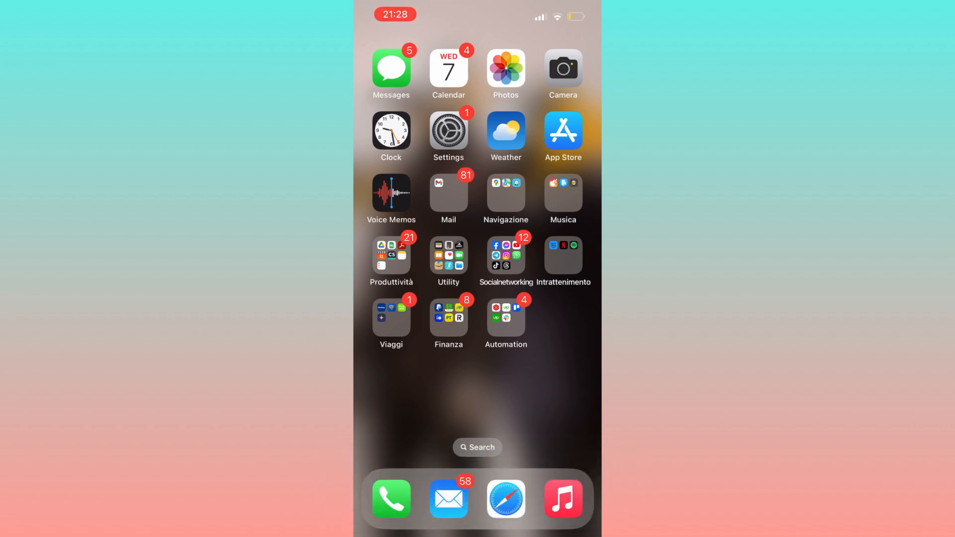
pyautogui.click(448, 130)
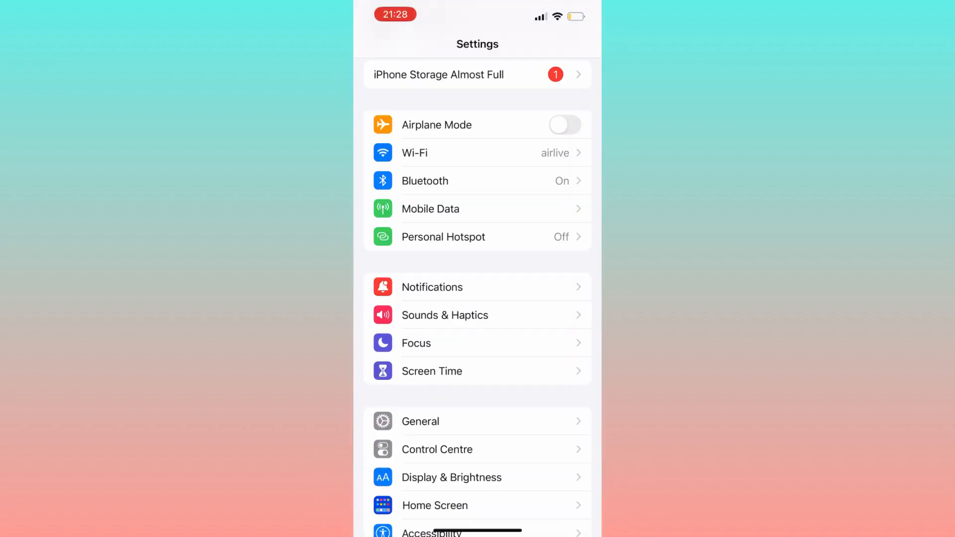
pyautogui.click(431, 371)
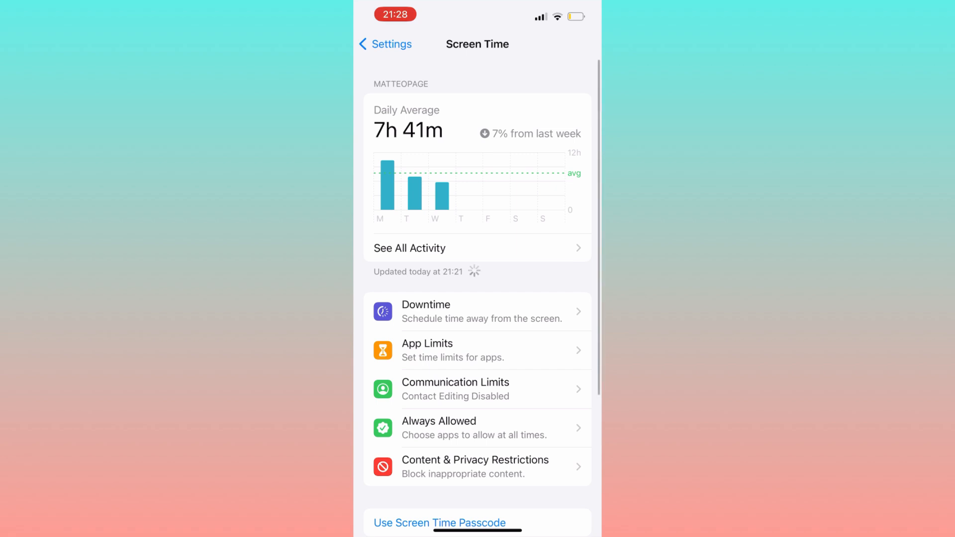
pyautogui.click(475, 466)
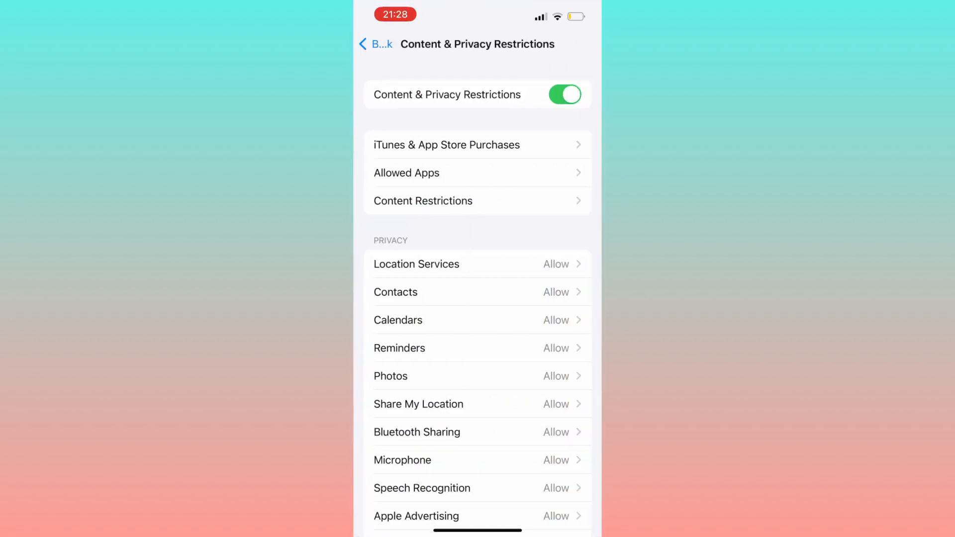
# Step: Set Installing Apps to Allow under iTunes & App Store Purchases, then leave Settings
pyautogui.click(446, 144)
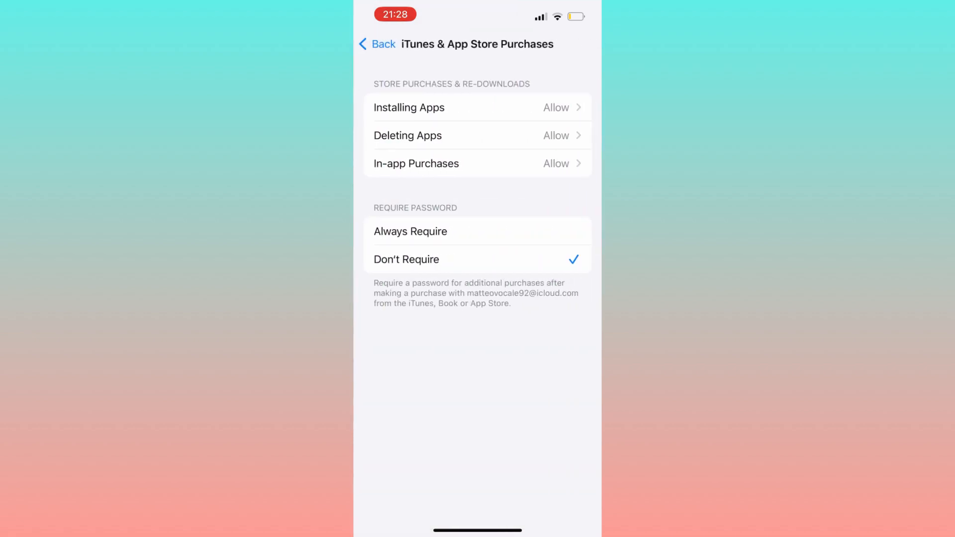
pyautogui.click(407, 108)
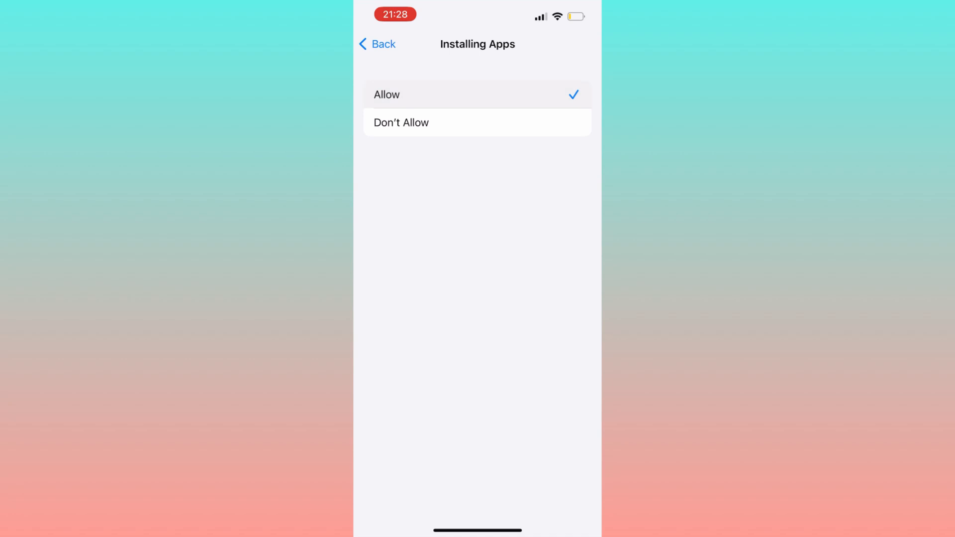
pyautogui.click(377, 44)
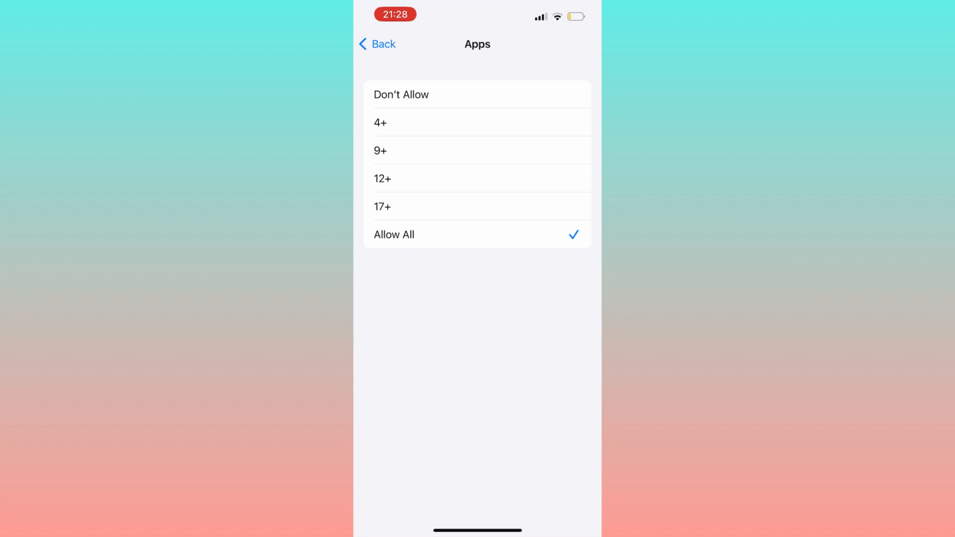
pyautogui.press('home')
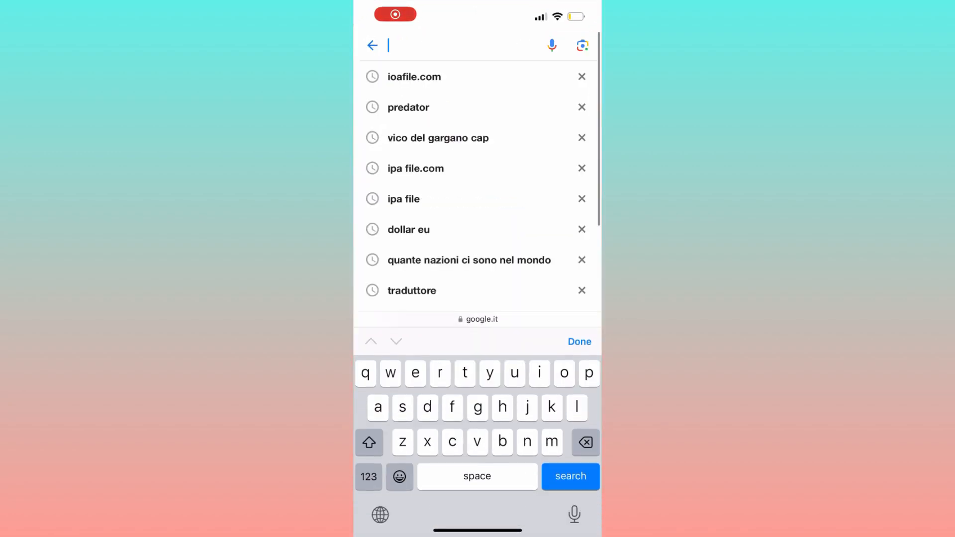
# Step: Search 'ipafi' in Safari to reach the ipafile.com site
pyautogui.write('ipafi')
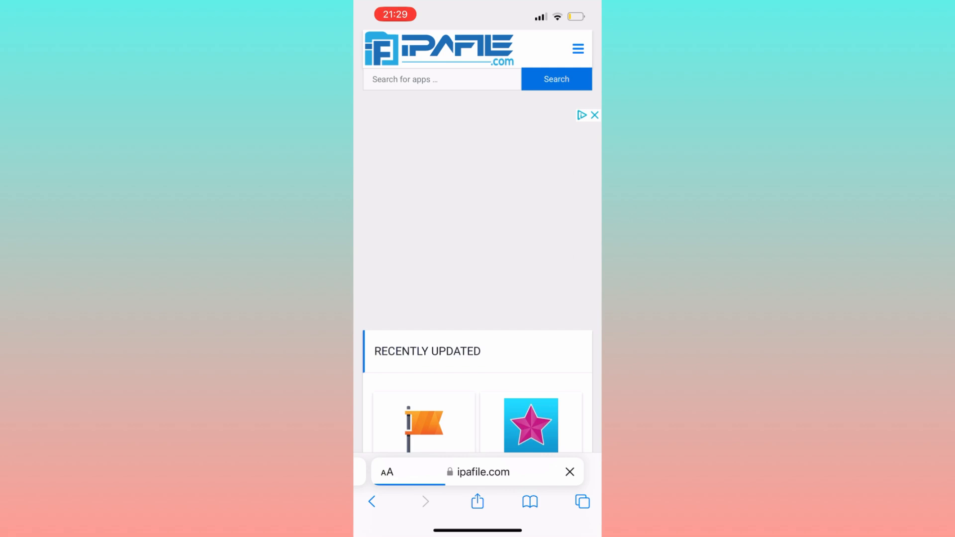
# Step: Search 'Inote' on ipafile.com and follow its download link into the App Store listing
pyautogui.write('Inote')
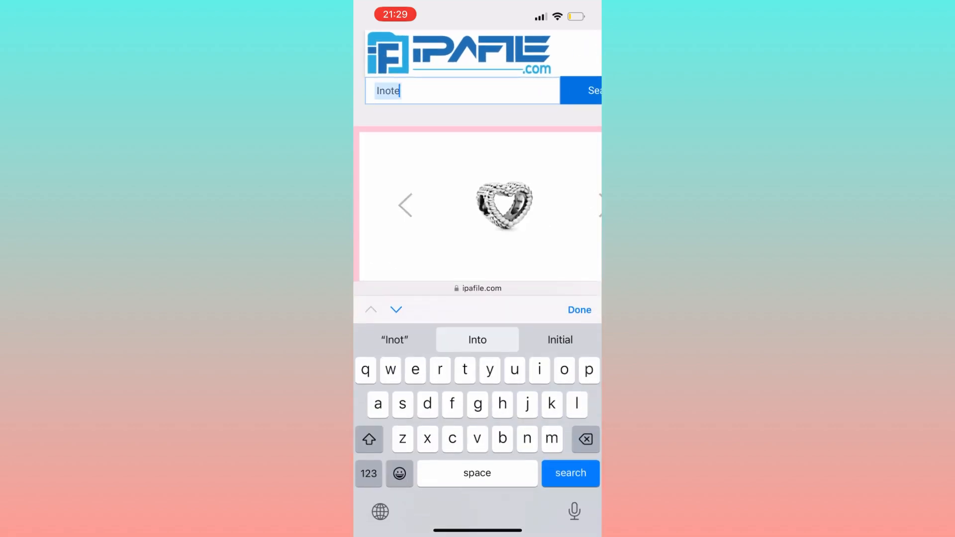
pyautogui.click(569, 474)
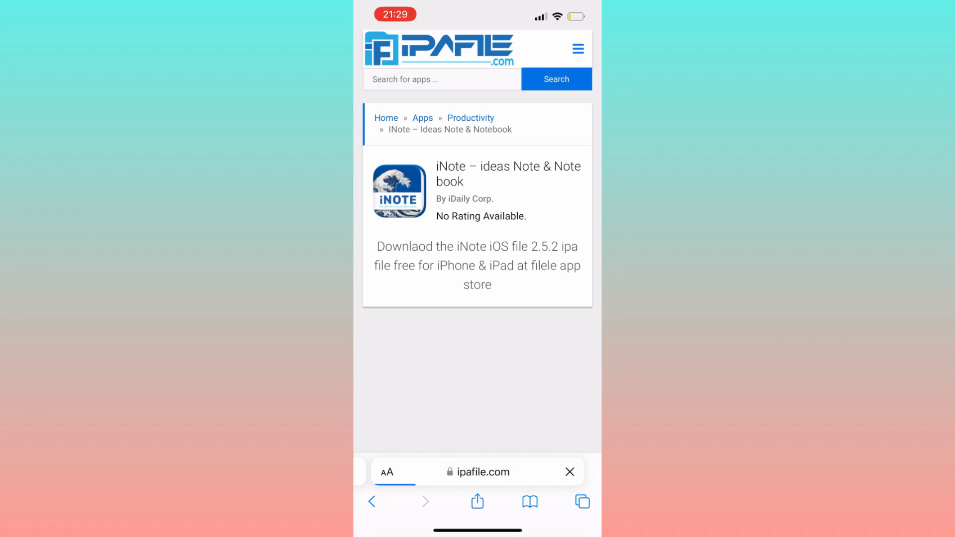
pyautogui.scroll(-3)
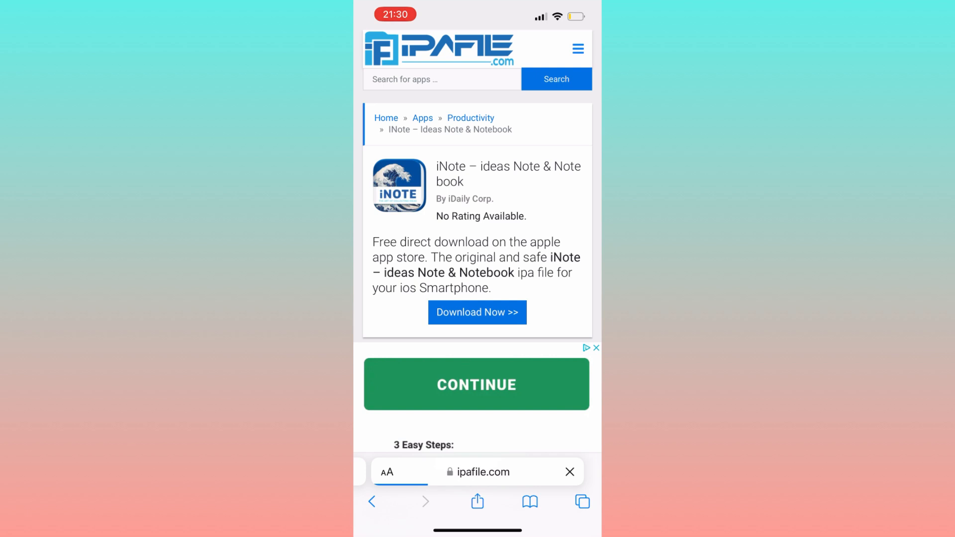
pyautogui.click(569, 472)
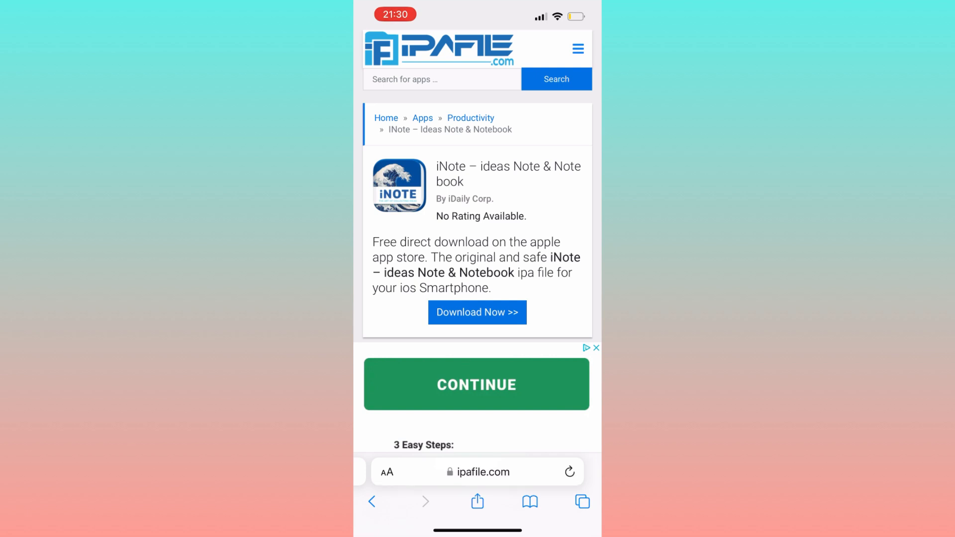
pyautogui.click(476, 312)
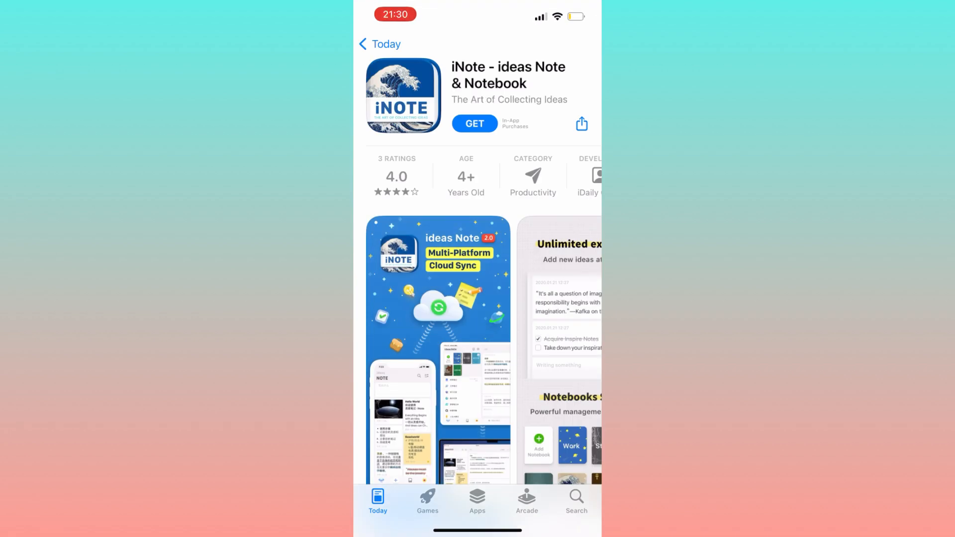
# Step: Get iNote – ideas Note & Notebook and confirm the install so the download starts
pyautogui.click(475, 123)
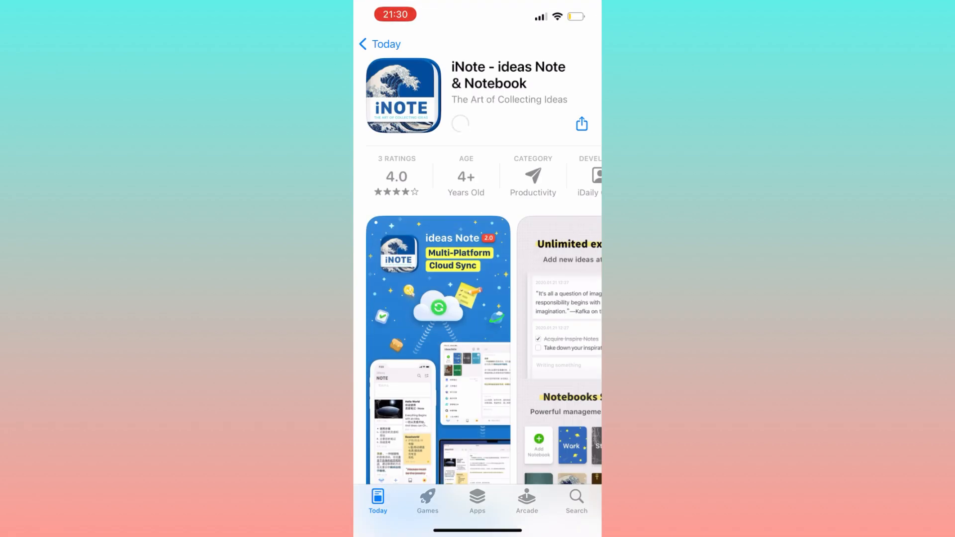
pyautogui.click(461, 123)
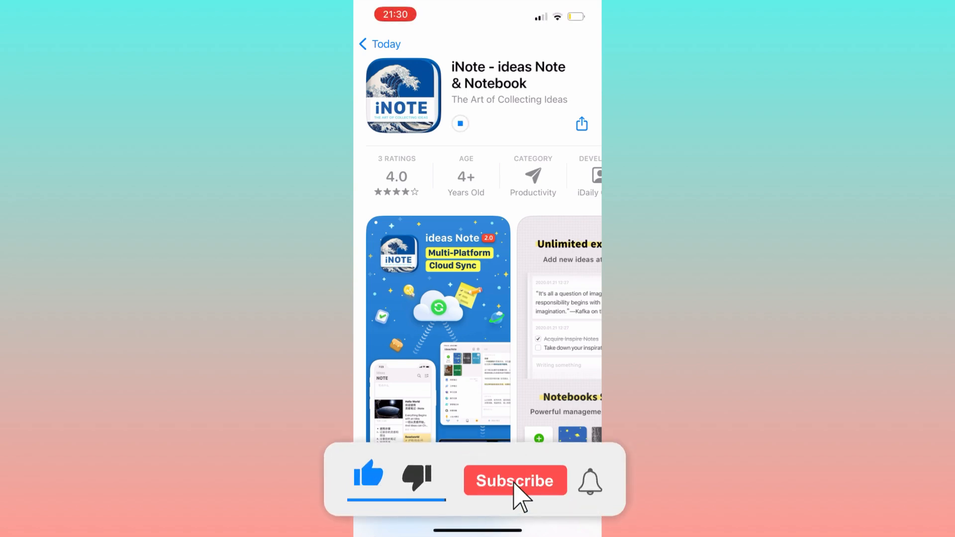
pyautogui.click(514, 480)
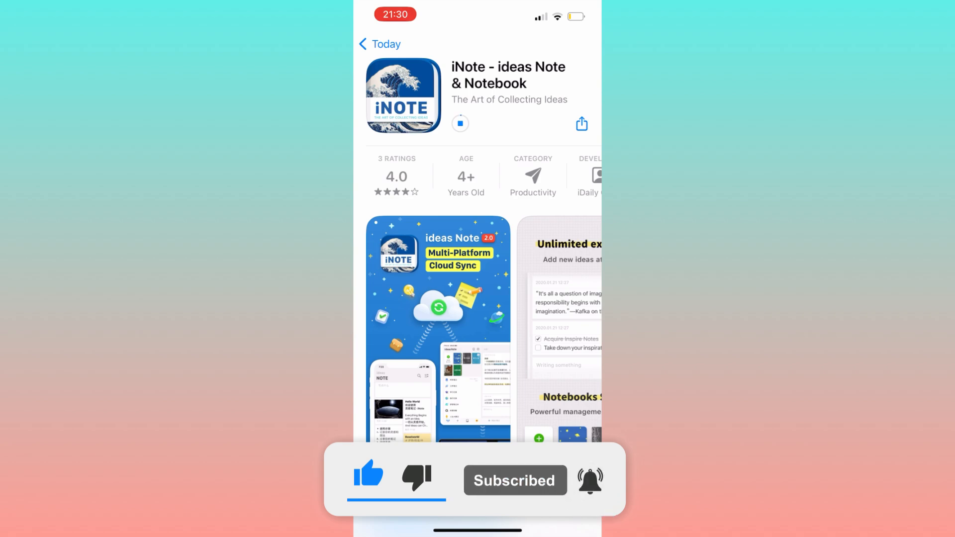